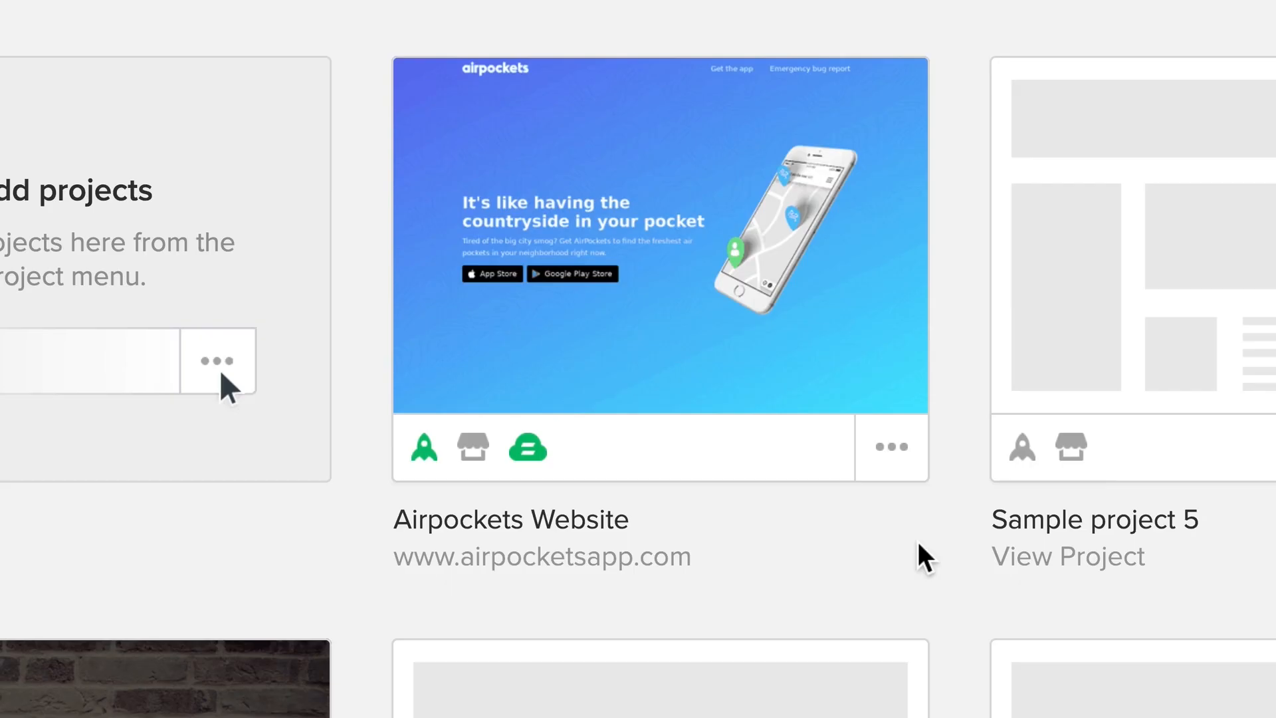
Show the options menu for the Airpockets Website project card
{"action": "left_click", "coordinate": [887, 447]}
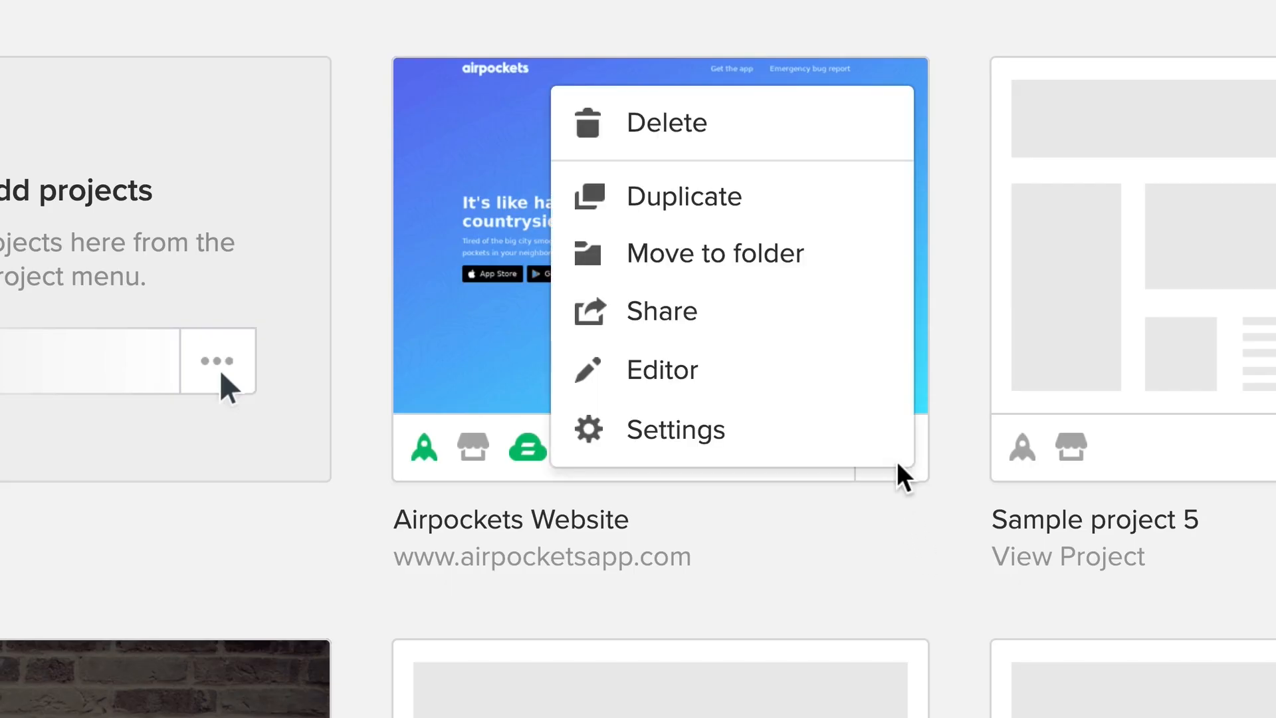
{"action": "mouse_move", "coordinate": [804, 220]}
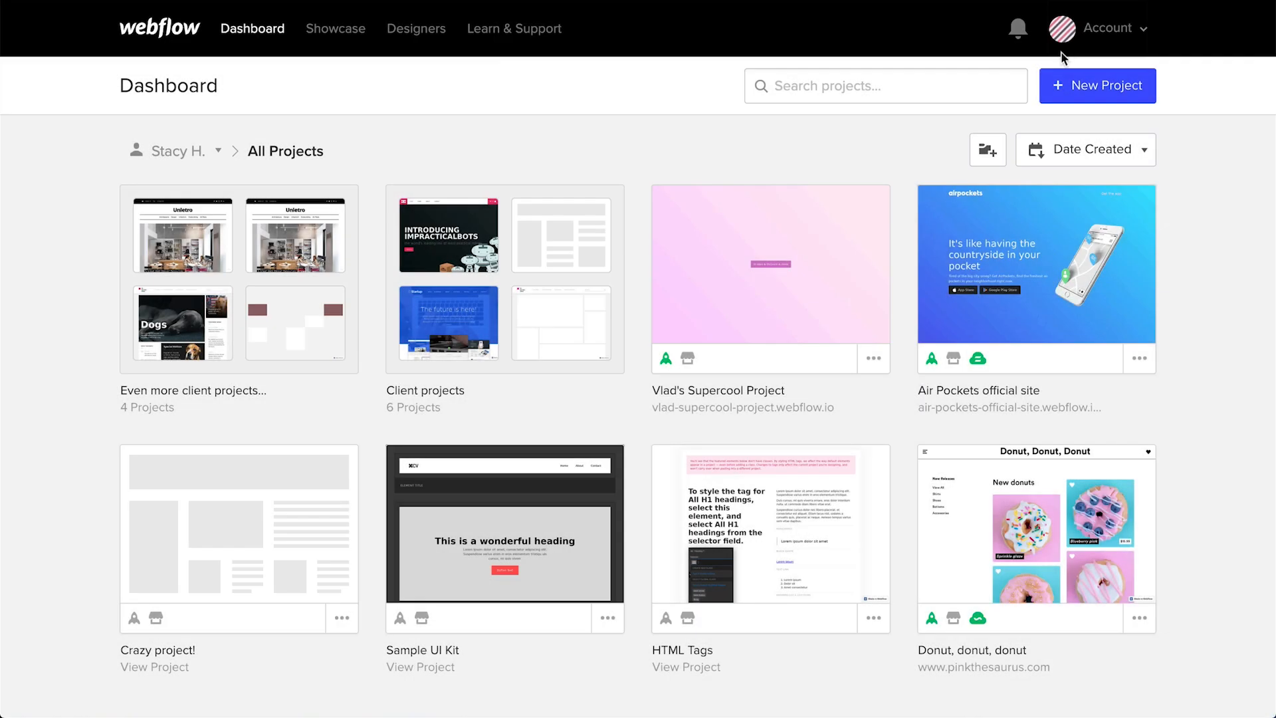
{"action": "mouse_move", "coordinate": [769, 279]}
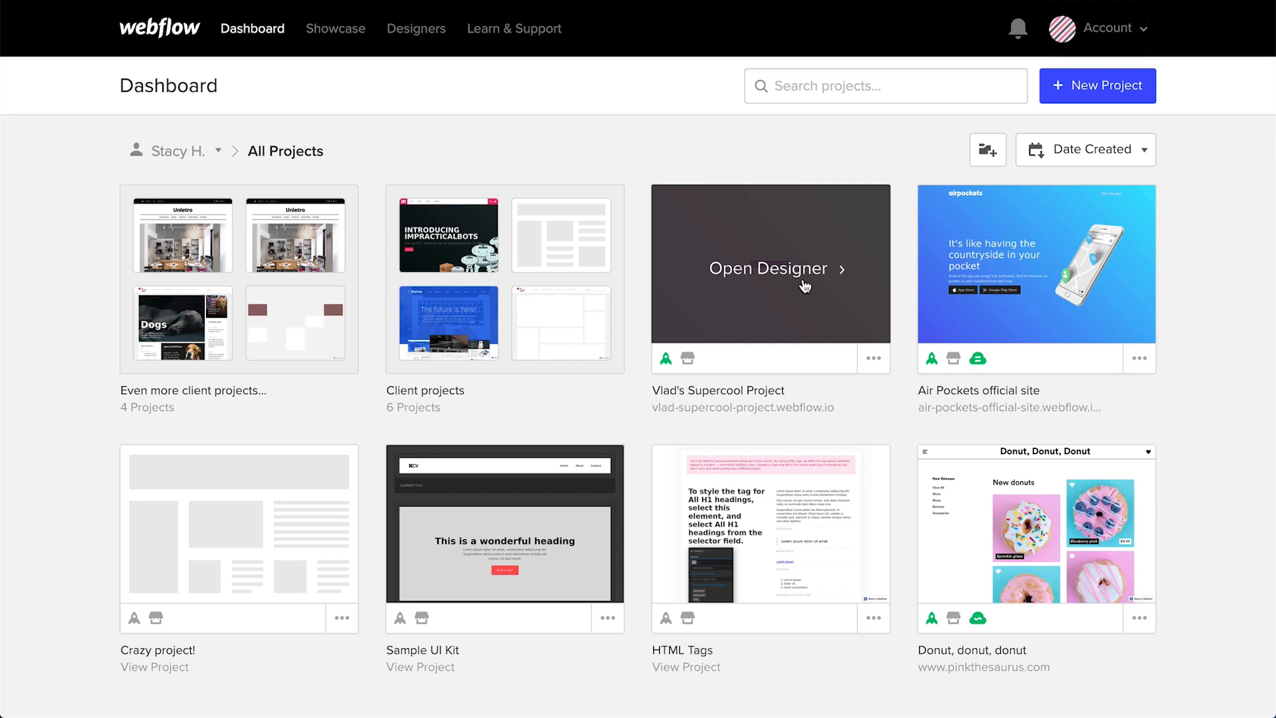
Choose Settings from the Vlad's Supercool Project card menu
{"action": "left_click", "coordinate": [872, 359]}
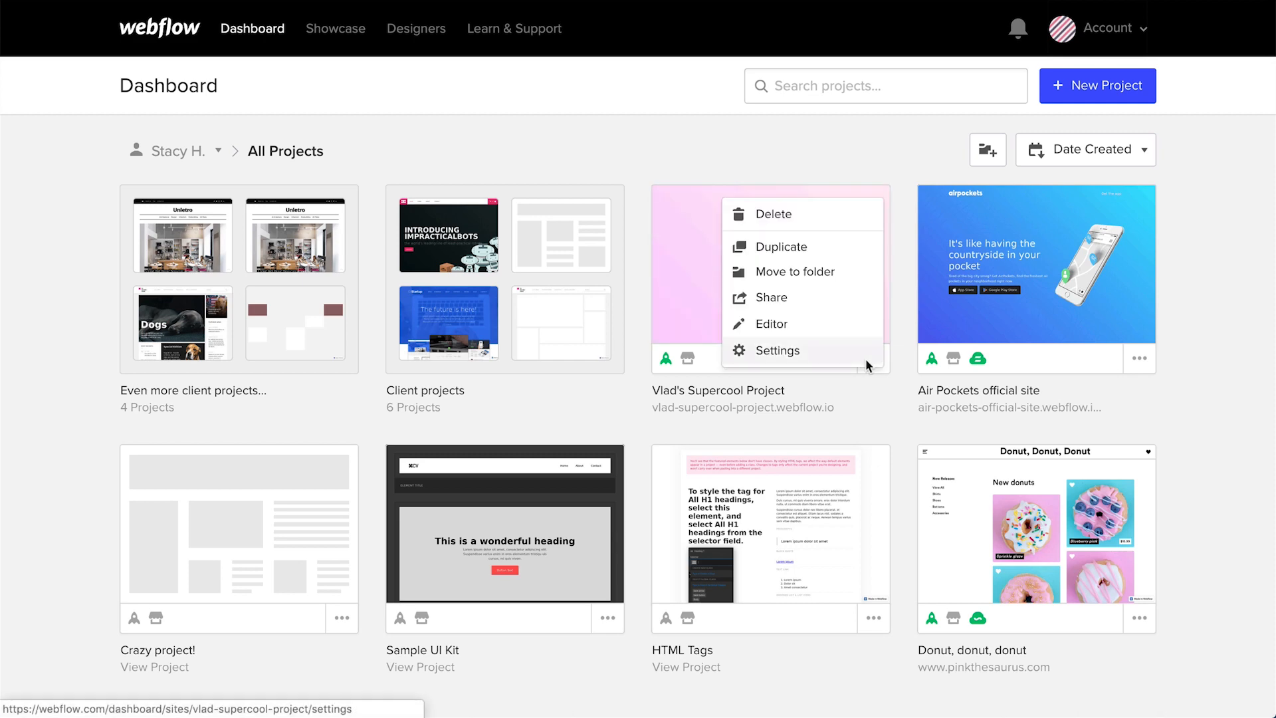
{"action": "left_click", "coordinate": [777, 351]}
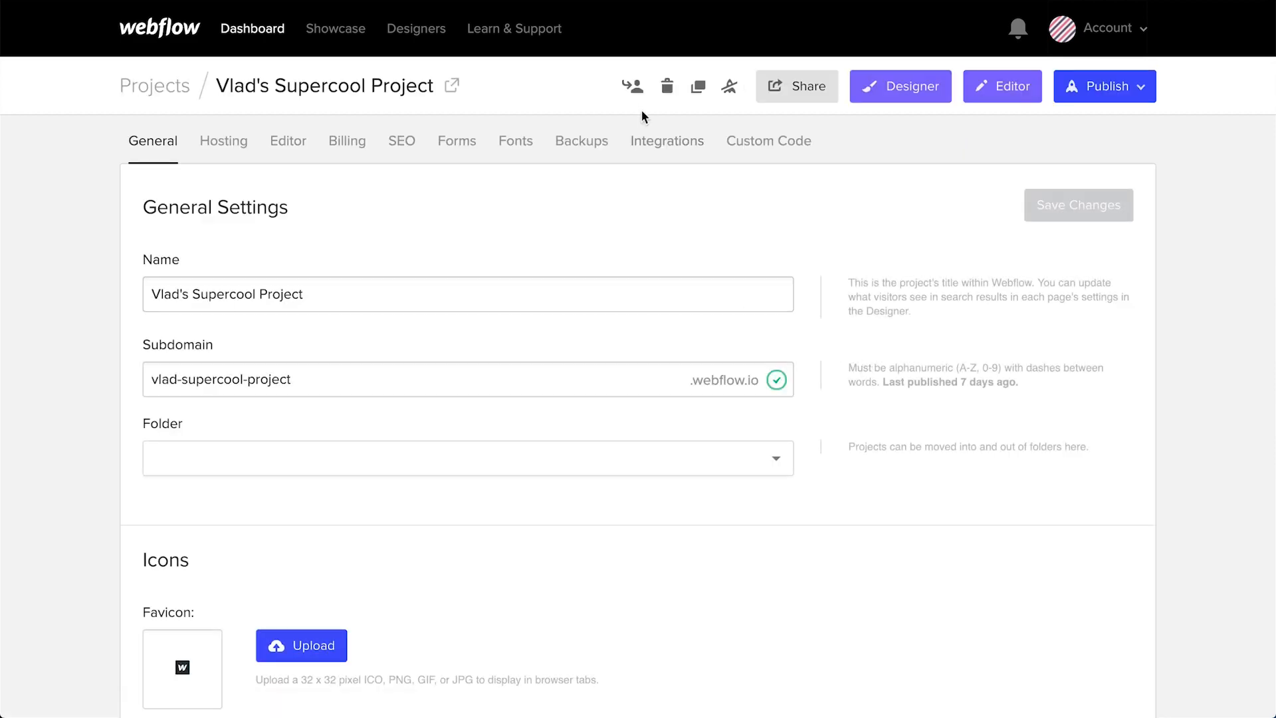
{"action": "left_click", "coordinate": [632, 87]}
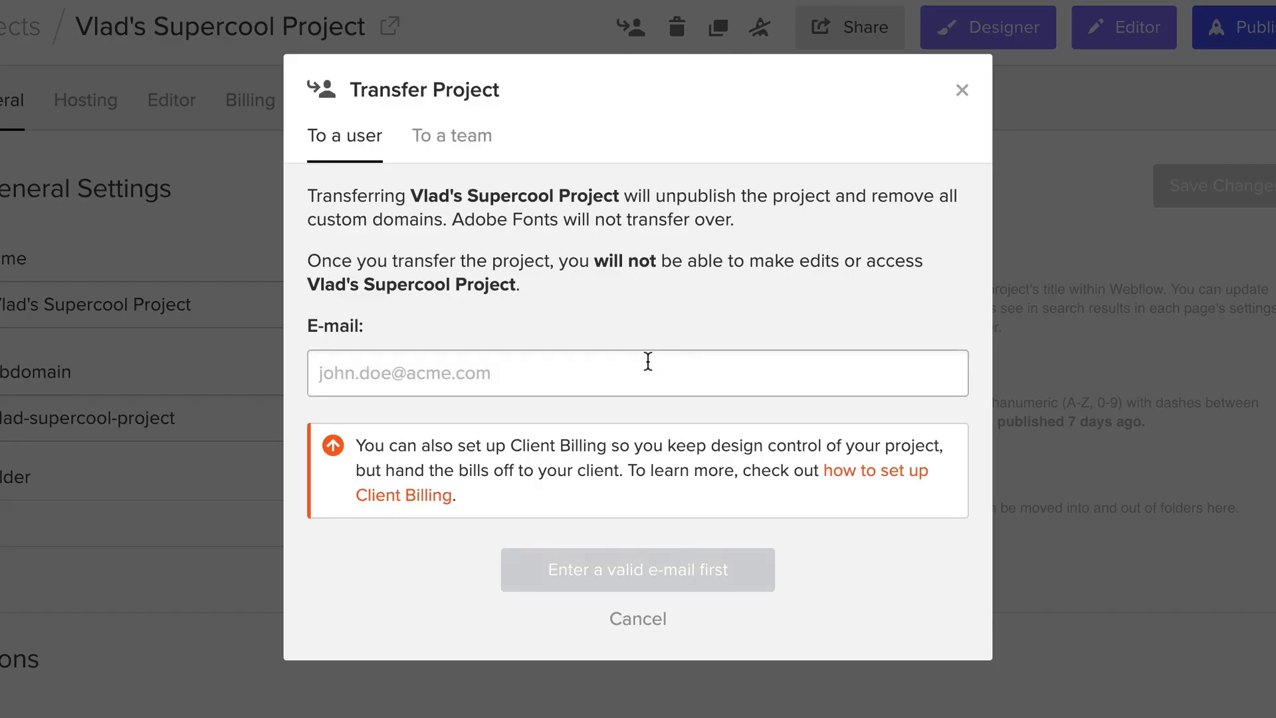
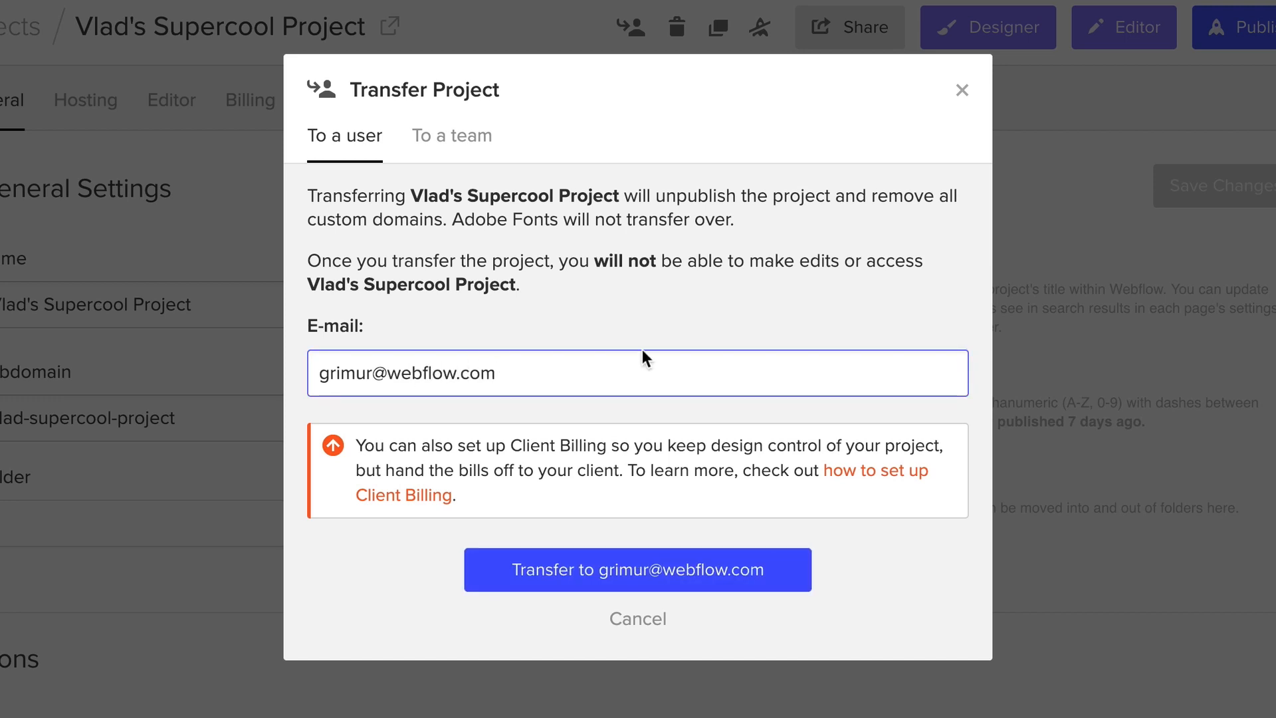
{"action": "left_click", "coordinate": [452, 135]}
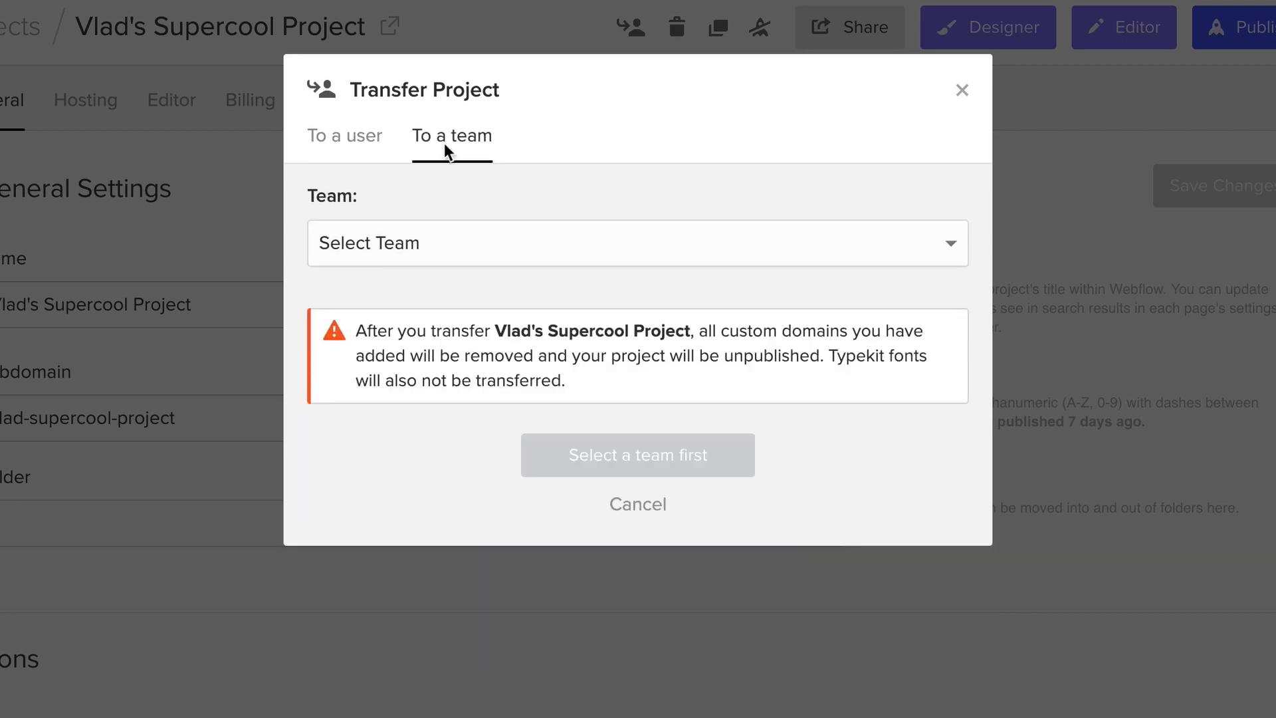
{"action": "left_click", "coordinate": [637, 242]}
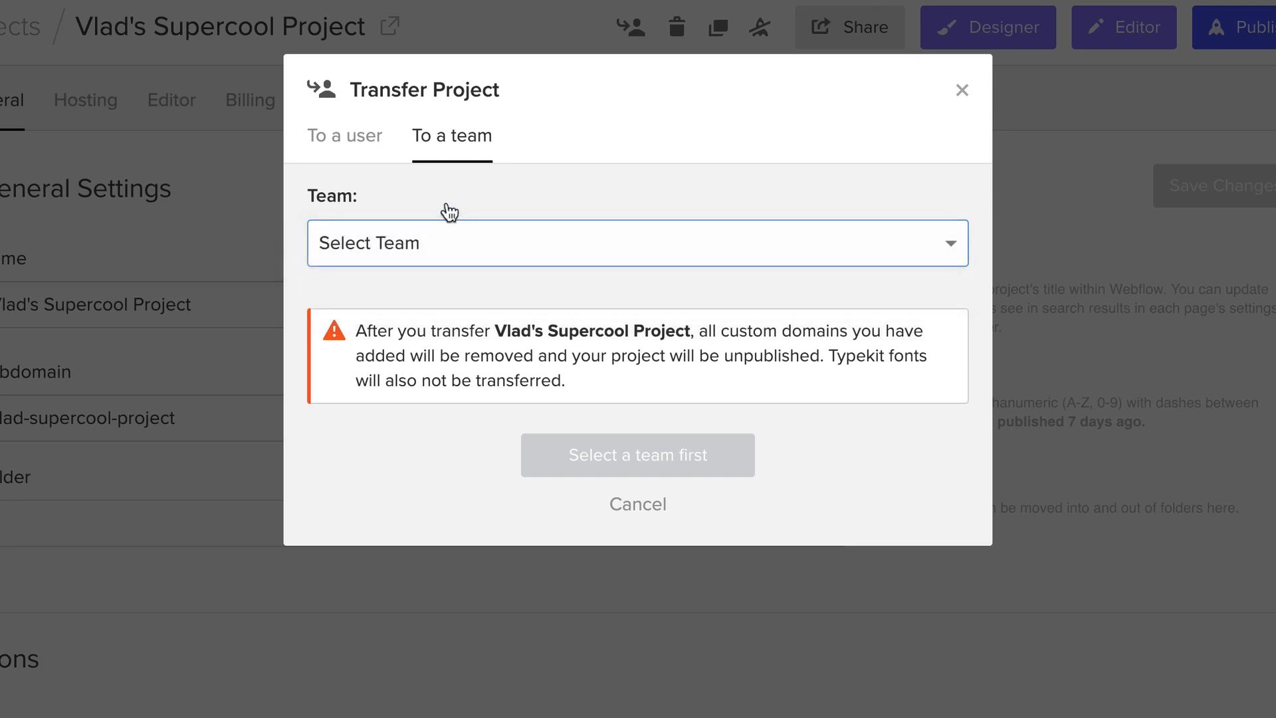
{"action": "left_click", "coordinate": [344, 136]}
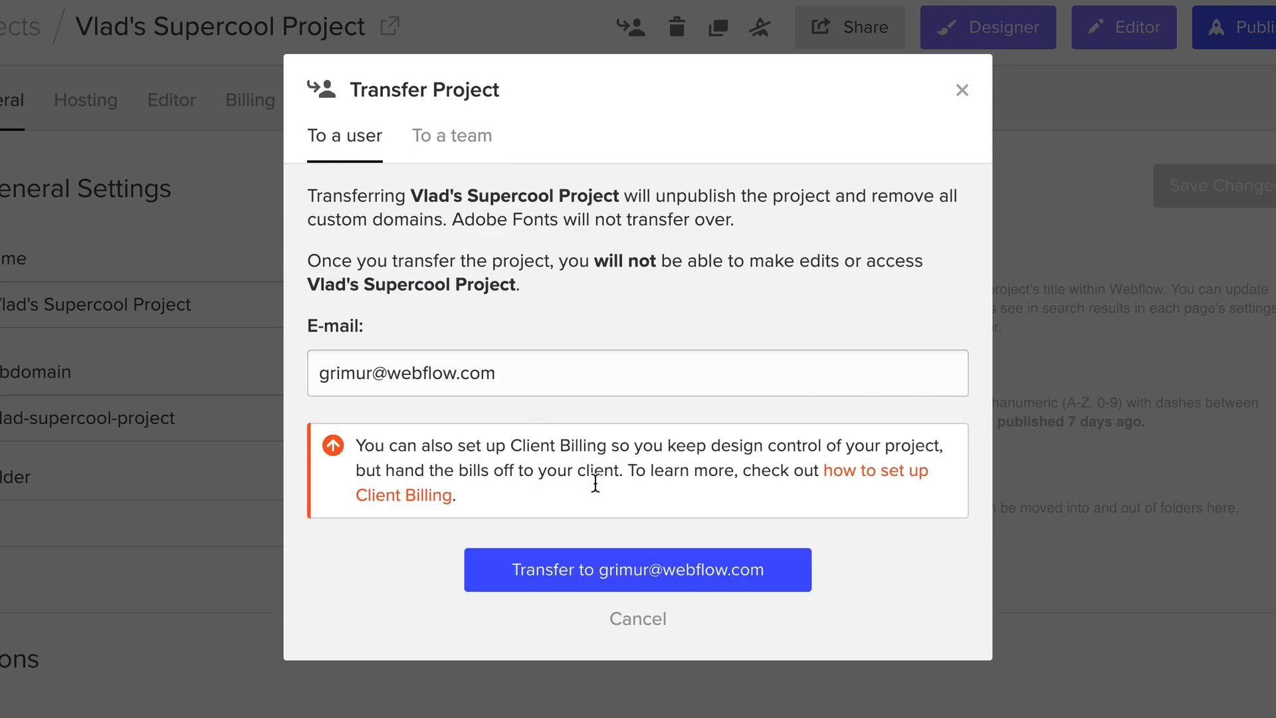
{"action": "left_click", "coordinate": [637, 569]}
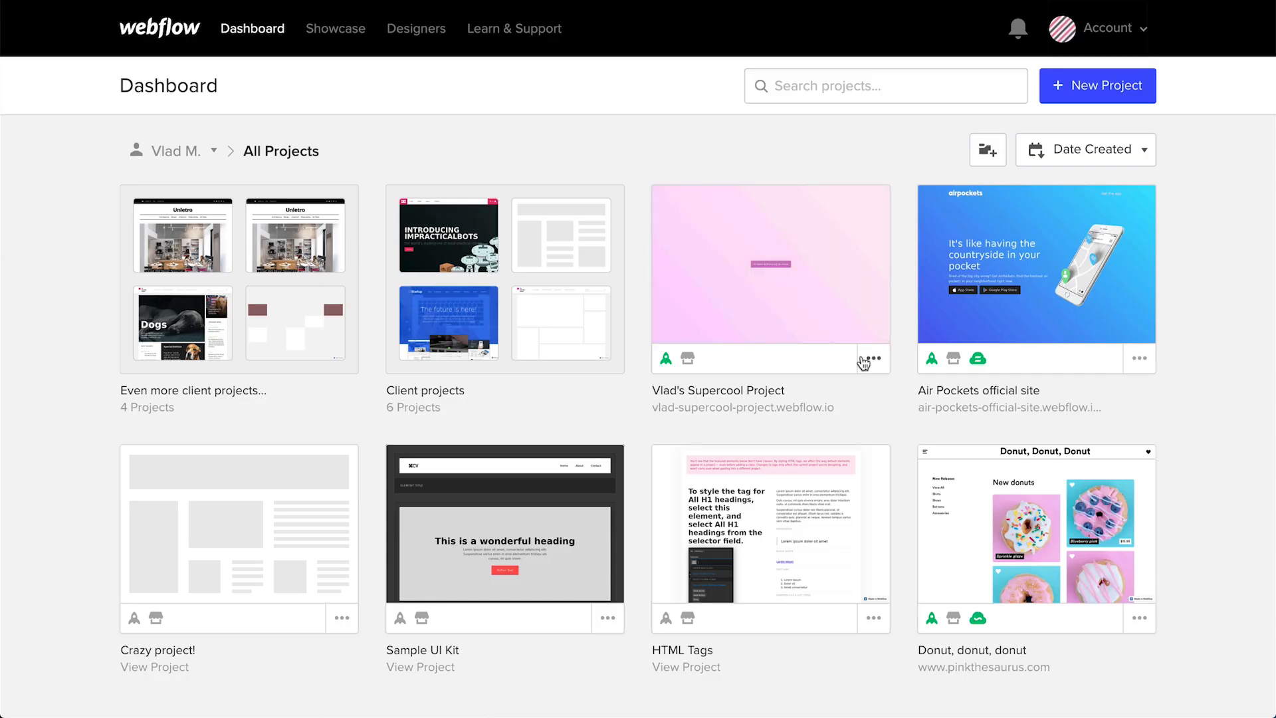
Duplicate Vlad's Supercool Project from its card menu and confirm
{"action": "left_click", "coordinate": [870, 358]}
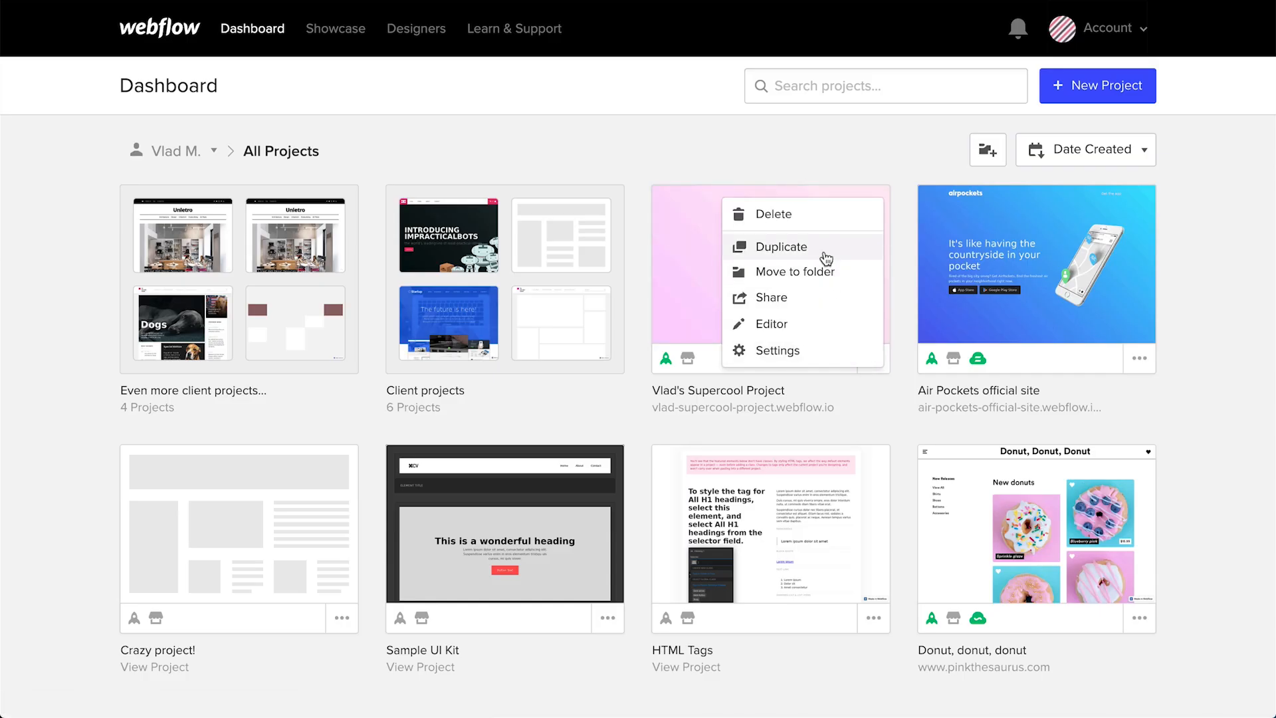
{"action": "left_click", "coordinate": [779, 246]}
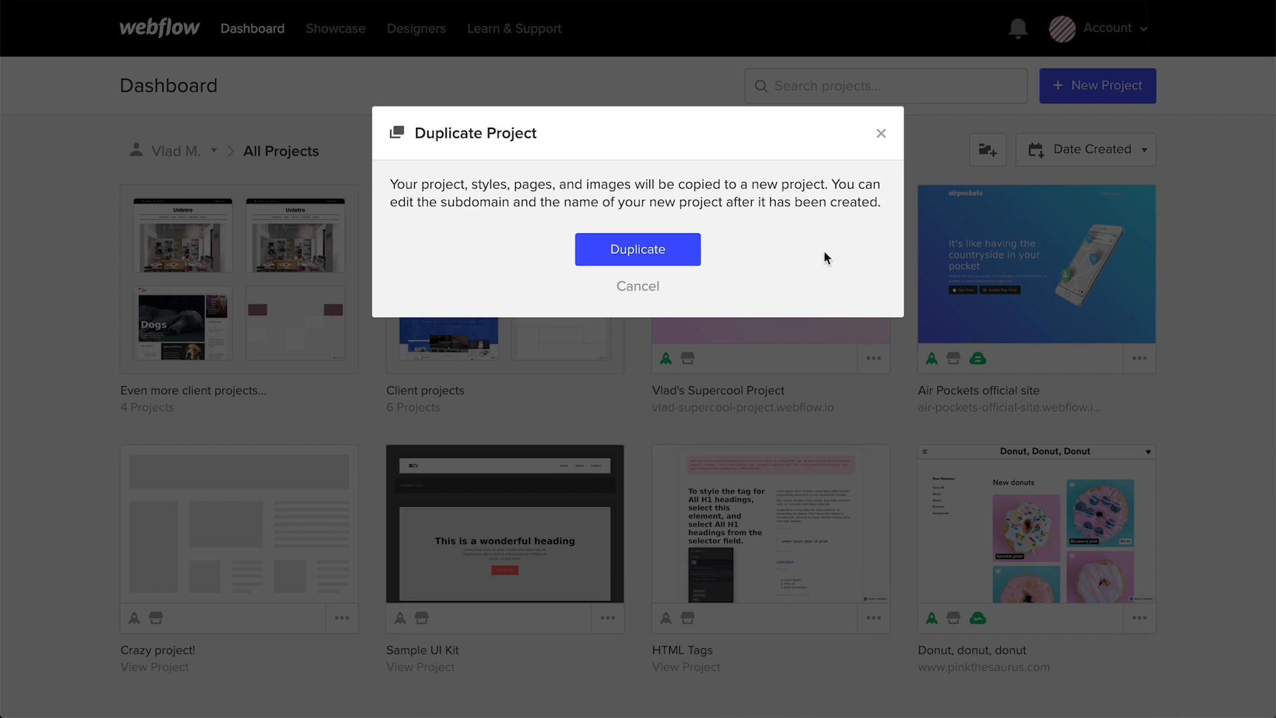
{"action": "left_click", "coordinate": [638, 249]}
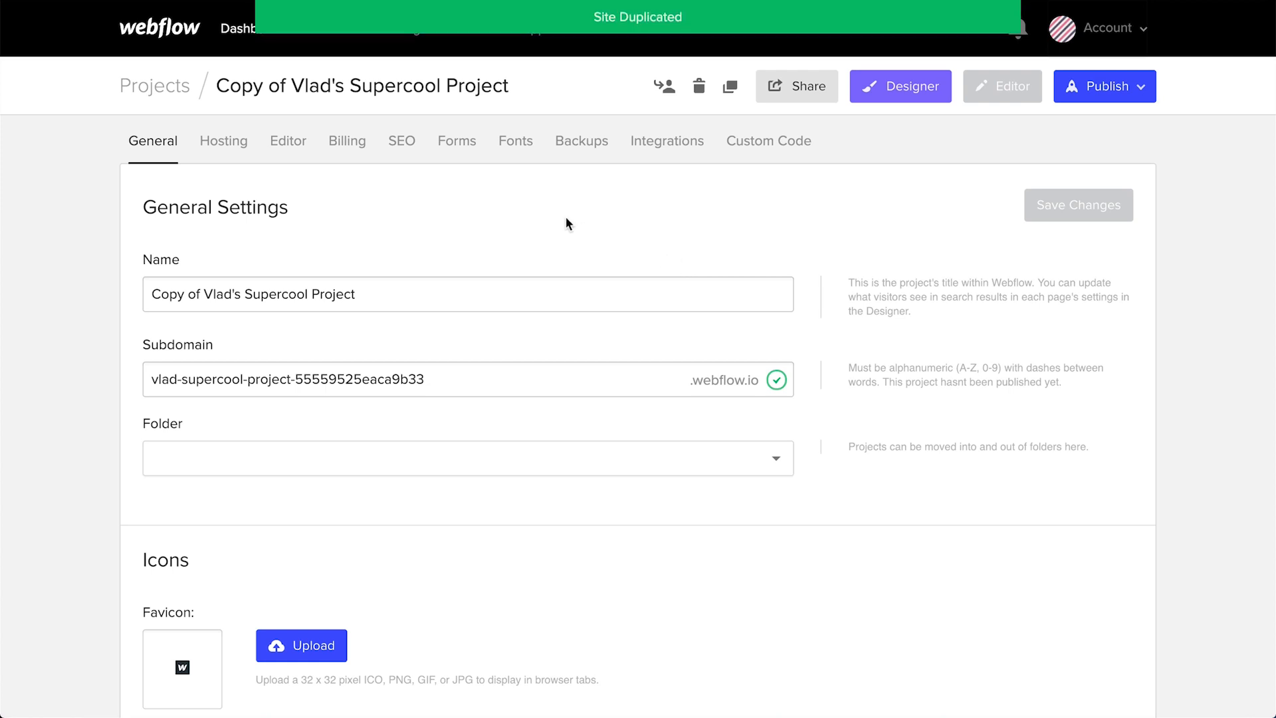
View the copy's empty Backups history and open its Transfer Project dialog
{"action": "left_click", "coordinate": [251, 28]}
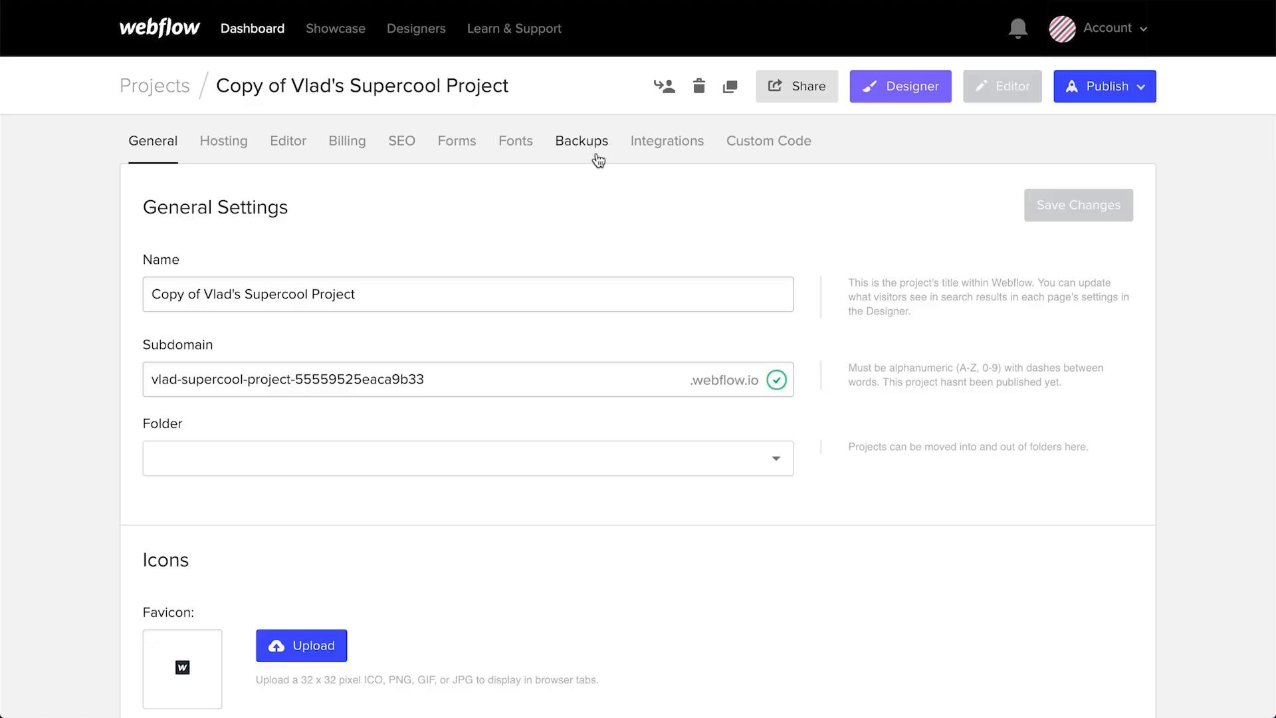
{"action": "left_click", "coordinate": [580, 141]}
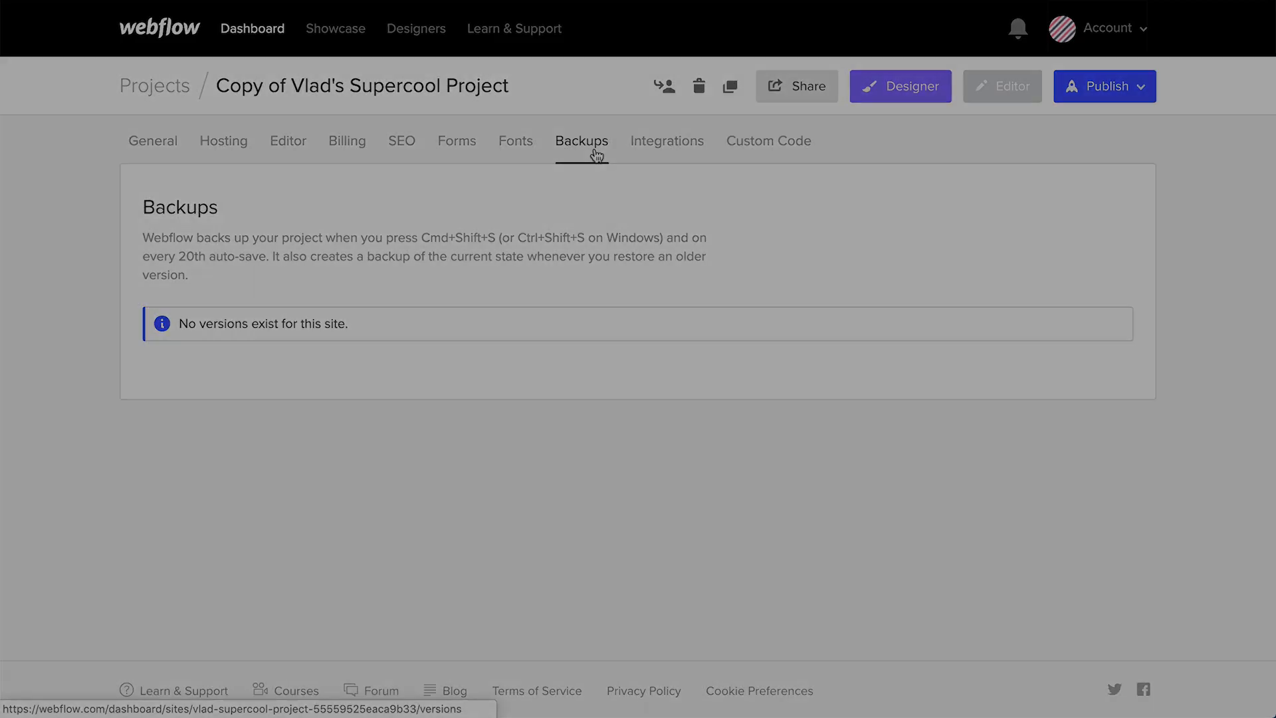
{"action": "left_click", "coordinate": [663, 86]}
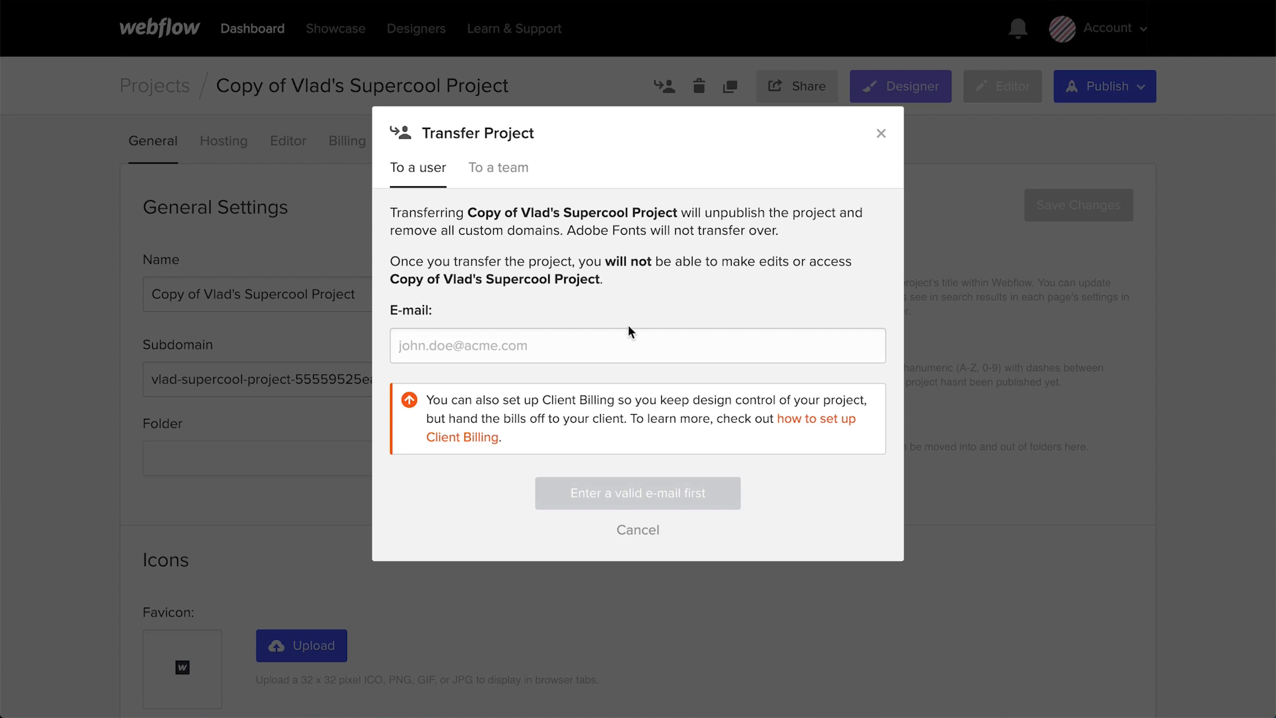
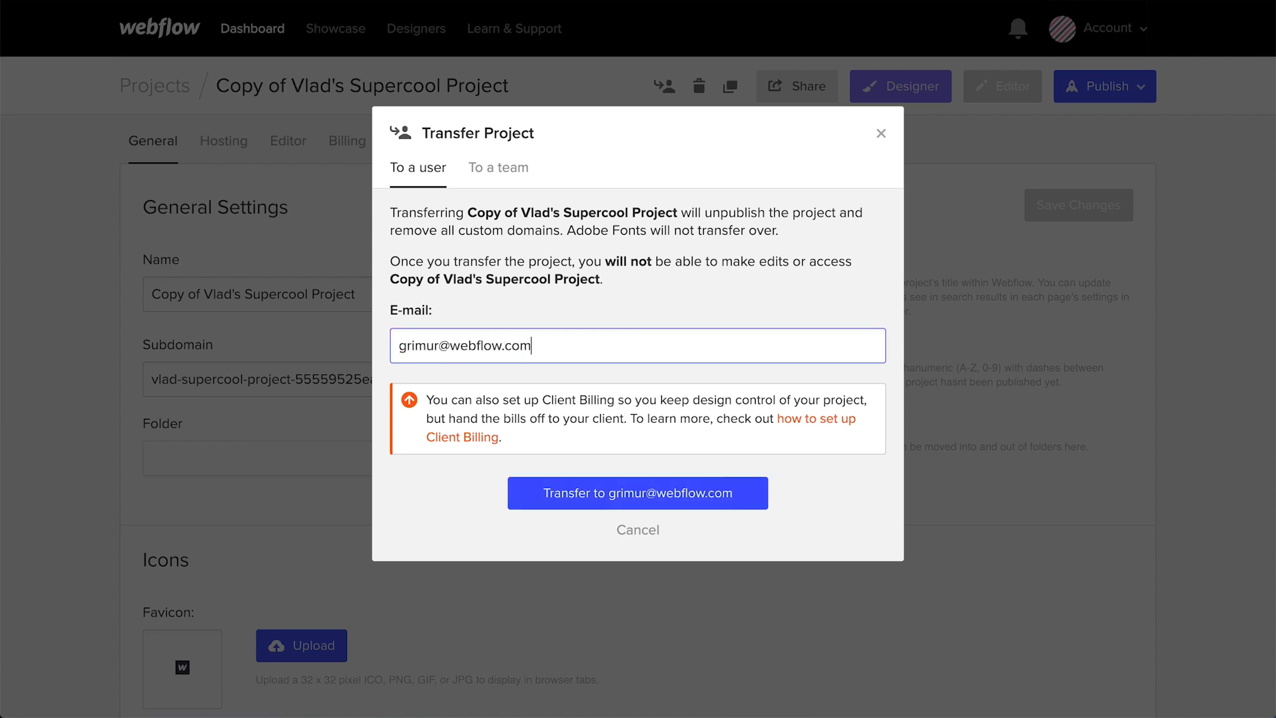
{"action": "left_click", "coordinate": [637, 493]}
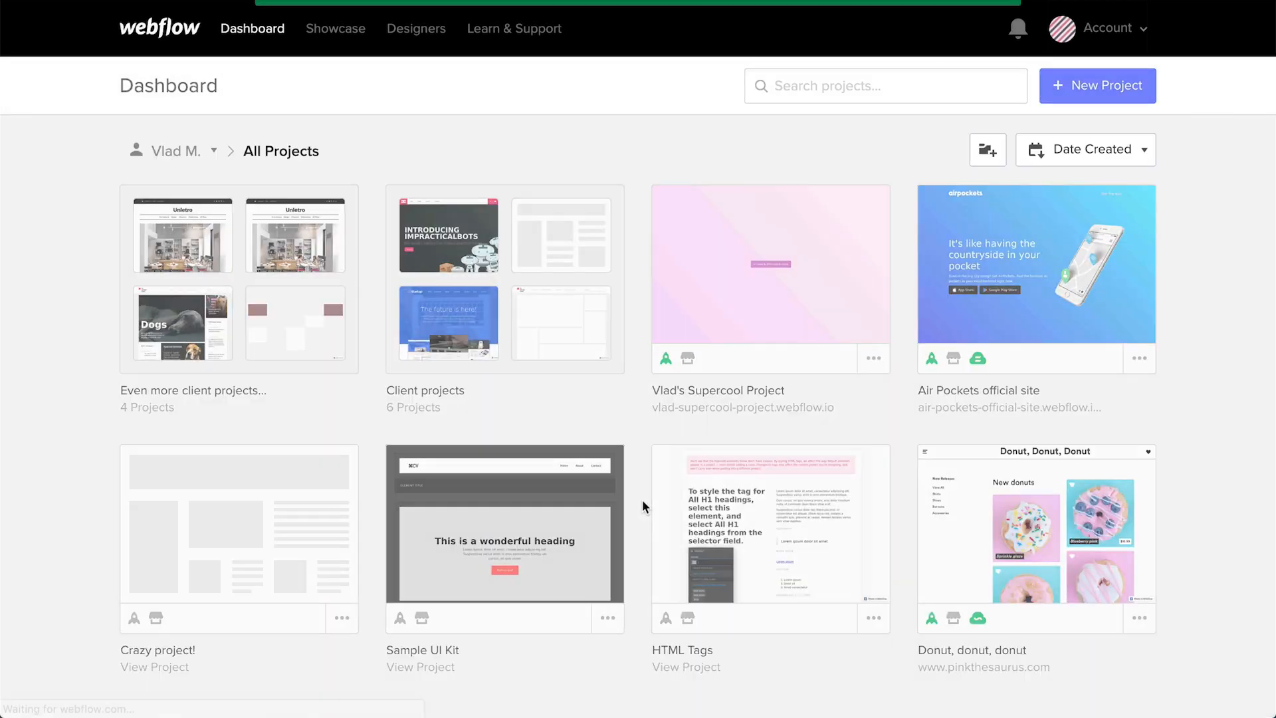